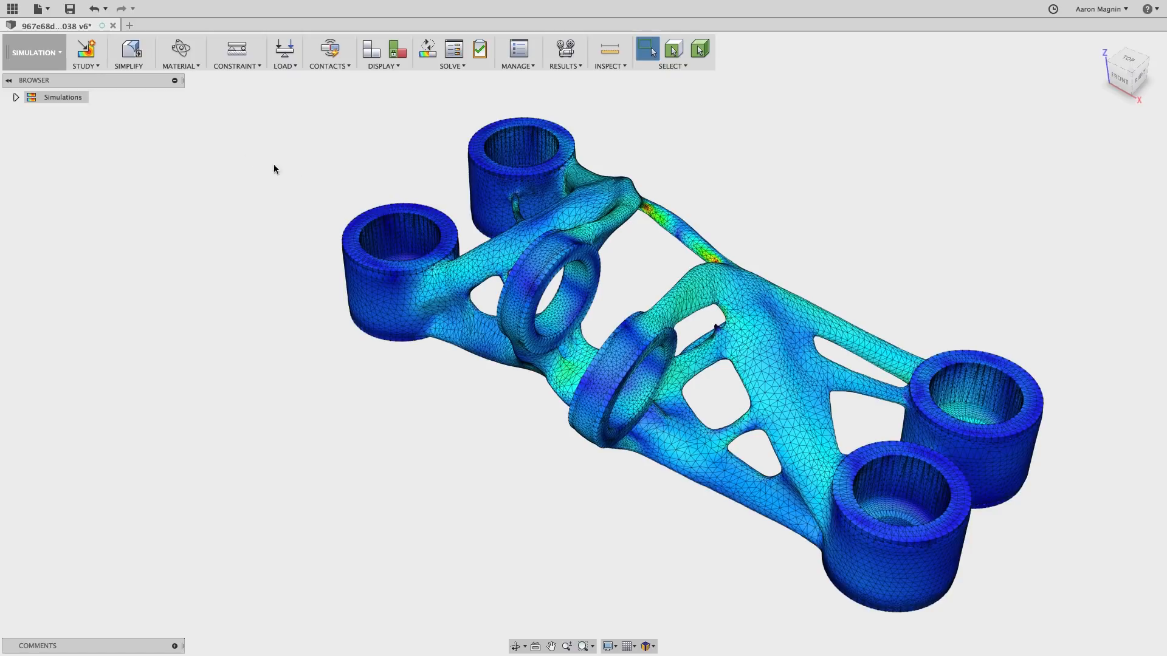
Show the Data Panel and scroll down and back up through all projects.
{"action": "left_click", "coordinate": [11, 7]}
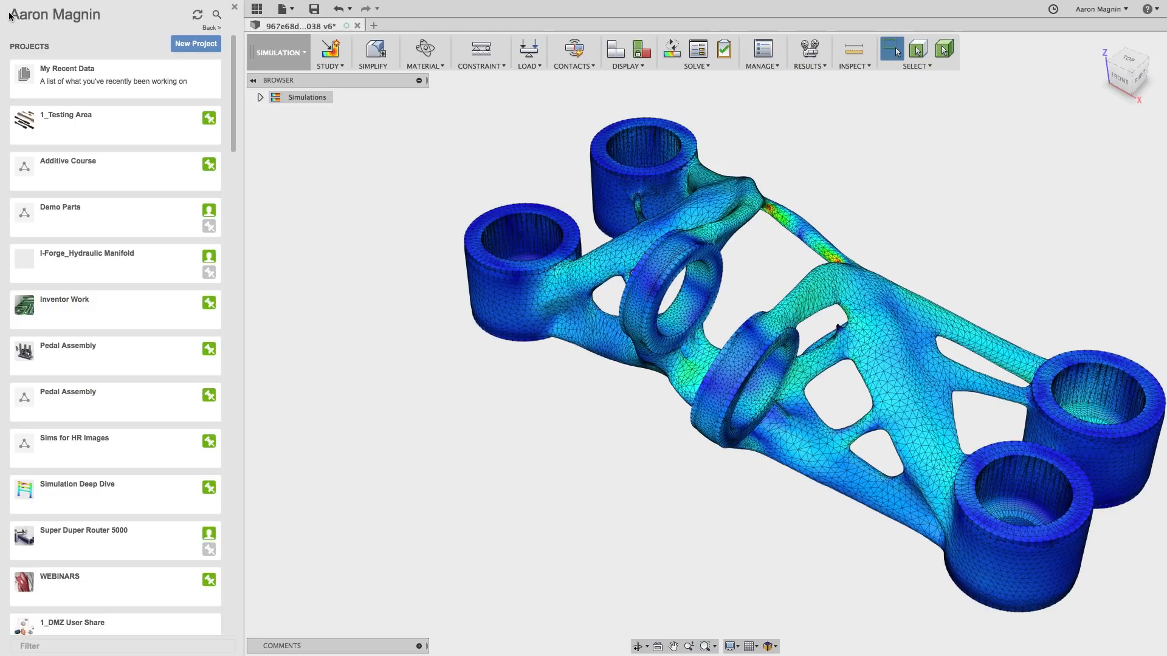
{"action": "mouse_move", "coordinate": [231, 92]}
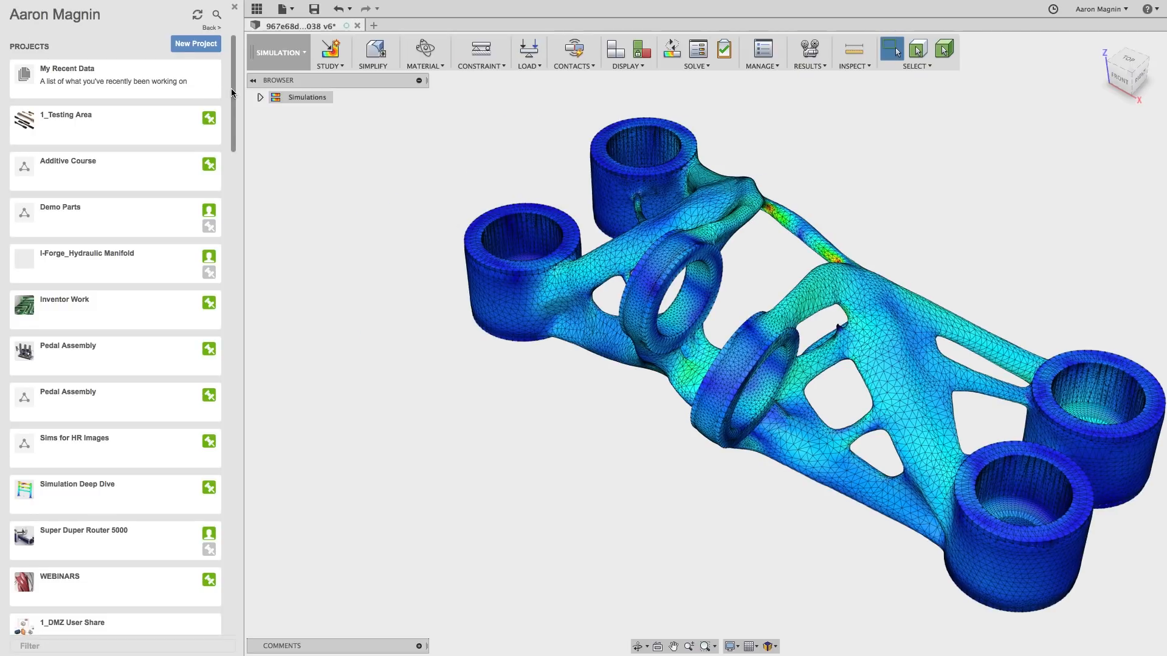
{"action": "scroll", "scroll_direction": "down", "scroll_amount": 3}
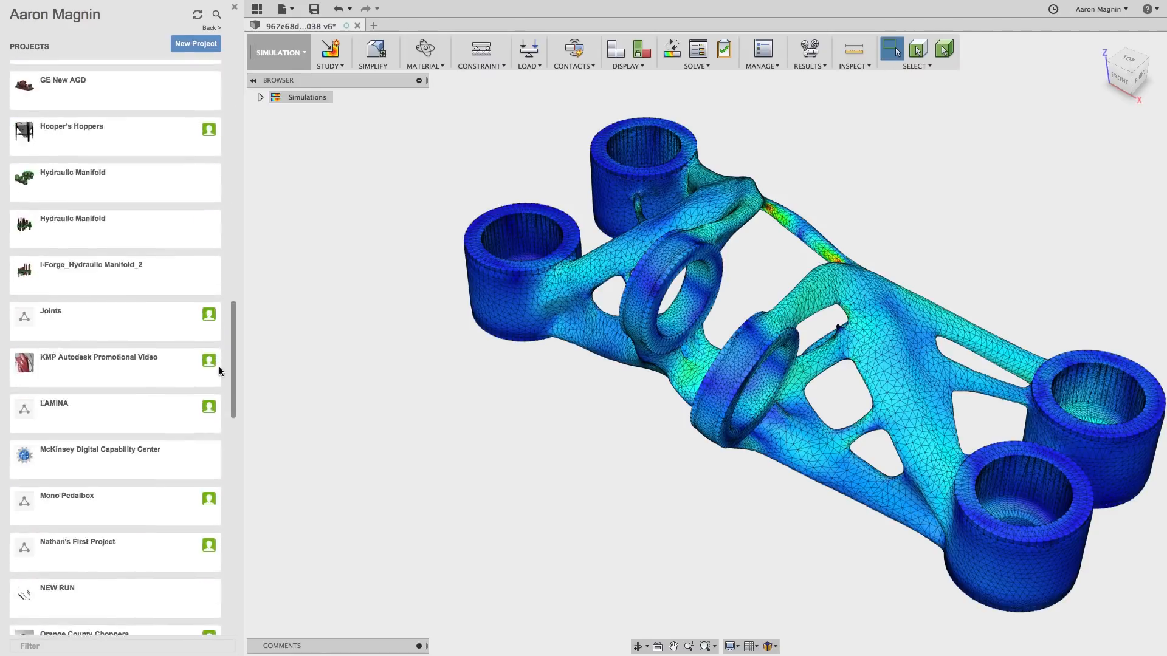
{"action": "scroll", "scroll_direction": "down", "scroll_amount": 3}
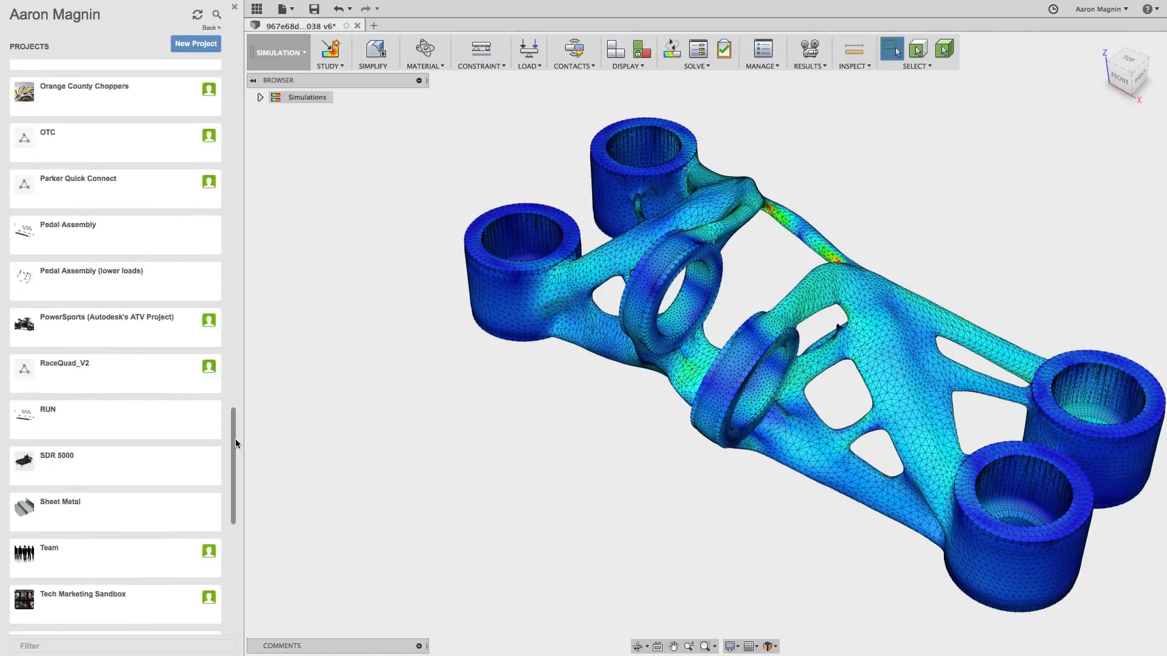
{"action": "scroll", "scroll_direction": "up", "scroll_amount": 3}
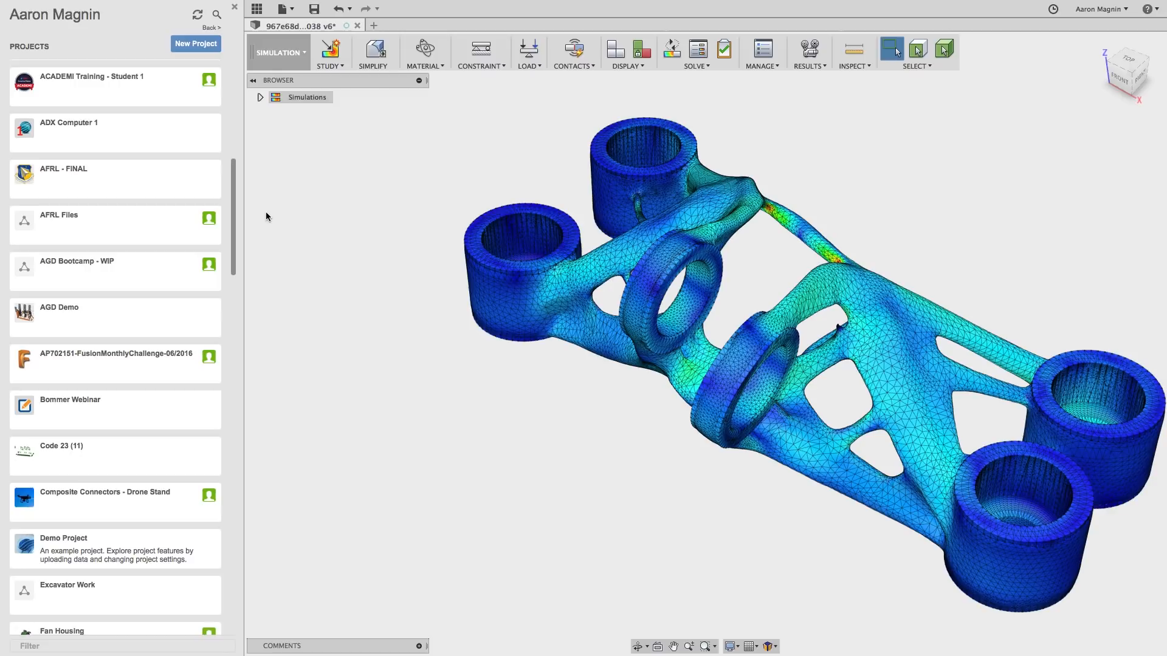
{"action": "scroll", "scroll_direction": "up", "scroll_amount": 3}
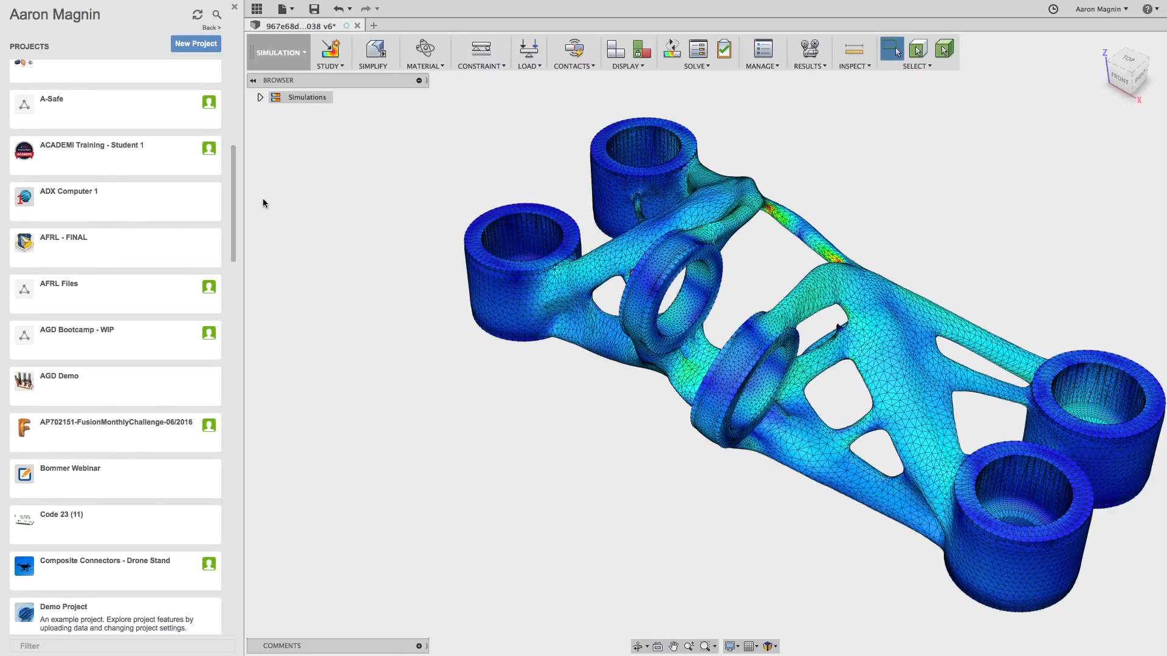
{"action": "mouse_move", "coordinate": [111, 524]}
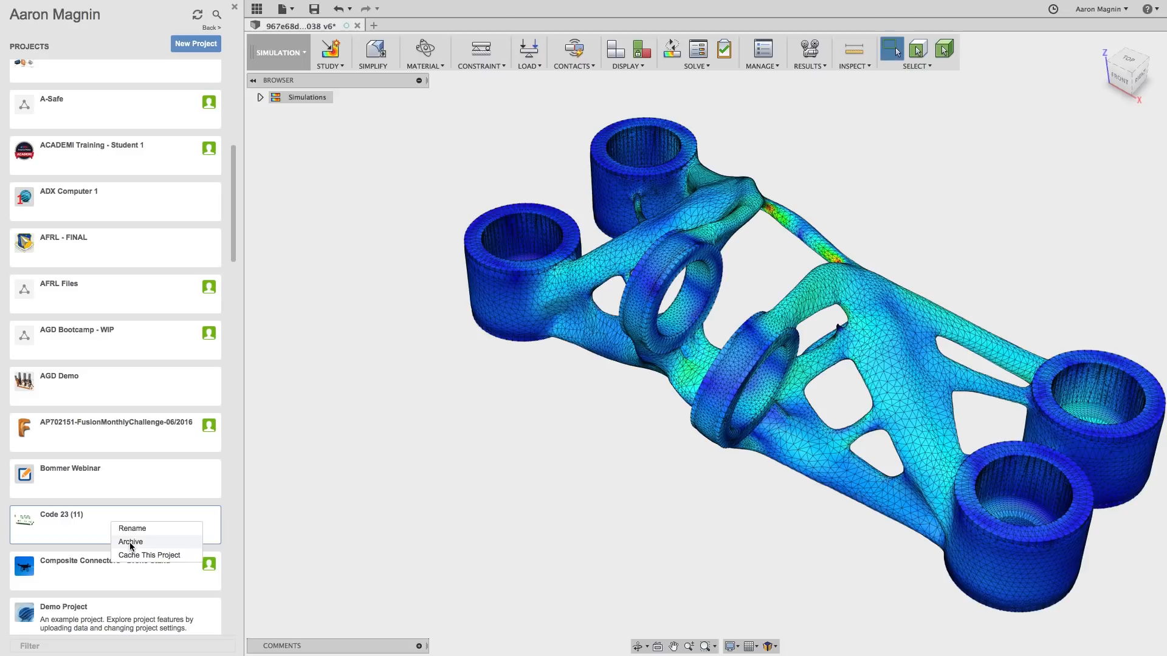
Archive the Code 23 (11) project and confirm in the Archive Project dialog.
{"action": "left_click", "coordinate": [131, 541]}
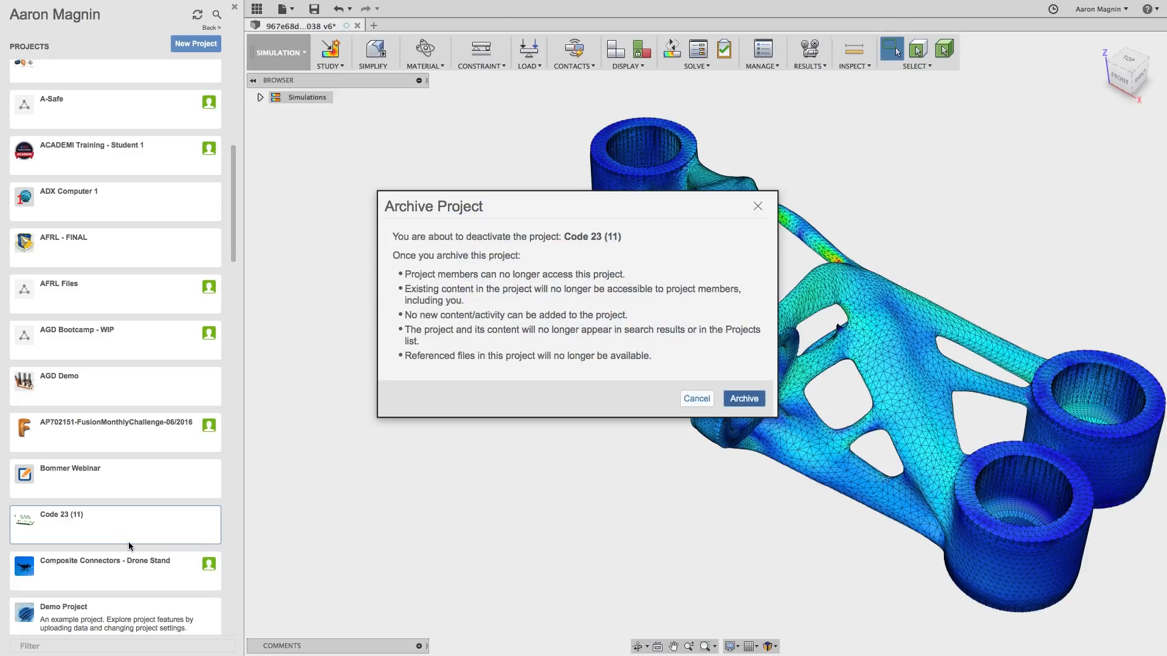
{"action": "mouse_move", "coordinate": [464, 266]}
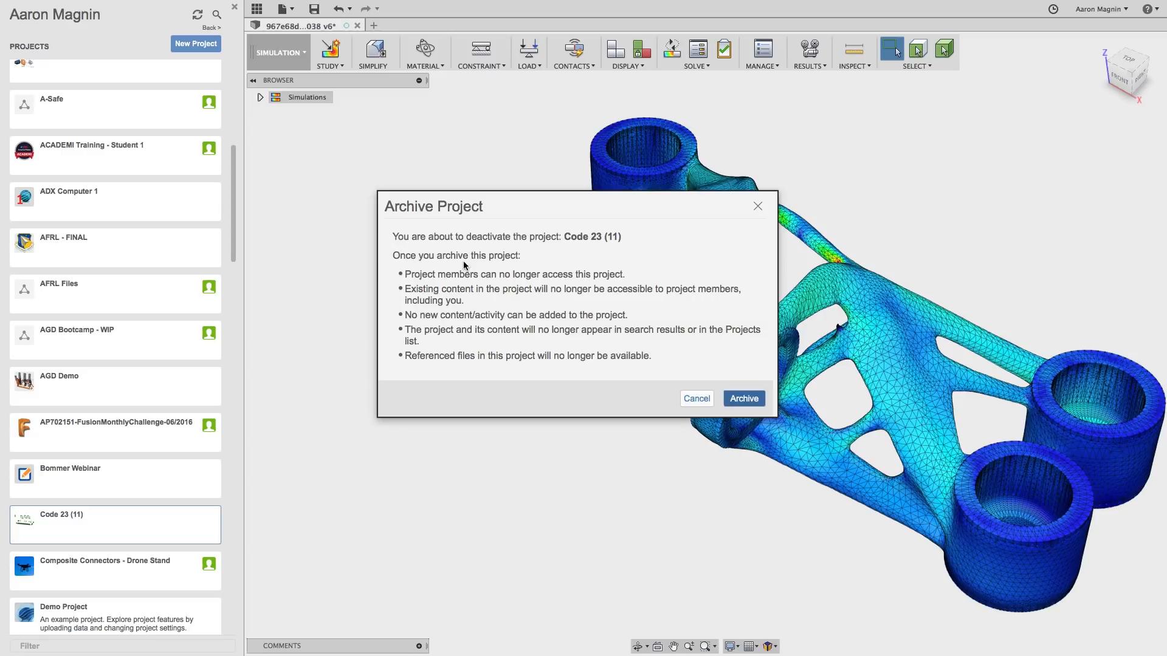
{"action": "mouse_move", "coordinate": [495, 299]}
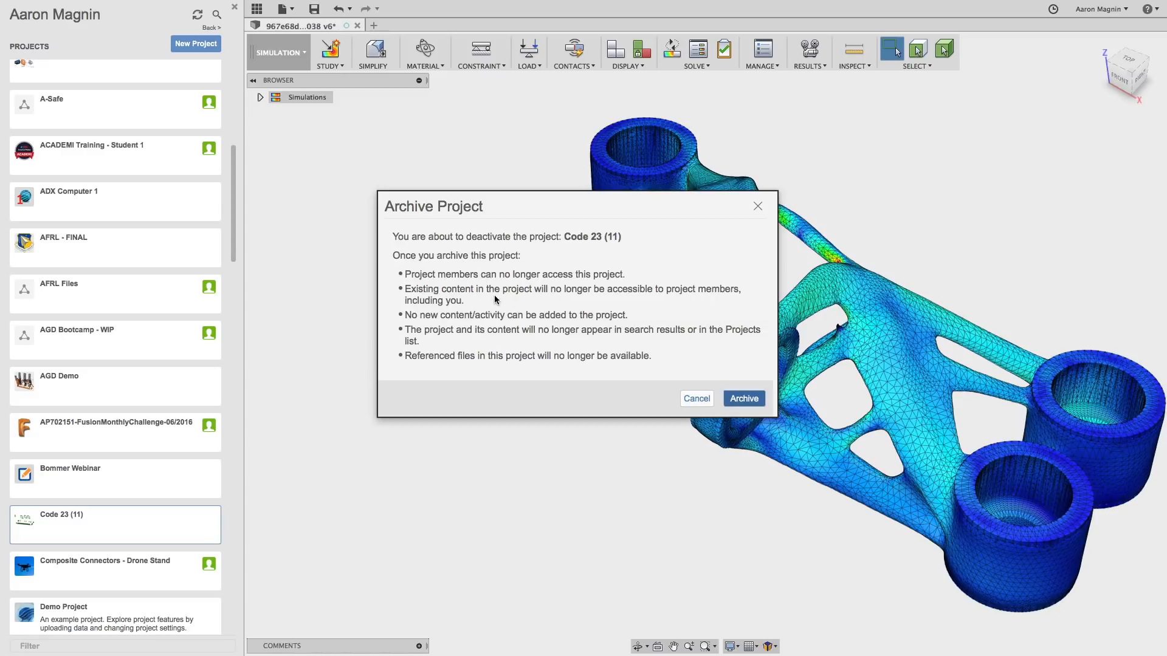
{"action": "mouse_move", "coordinate": [664, 377]}
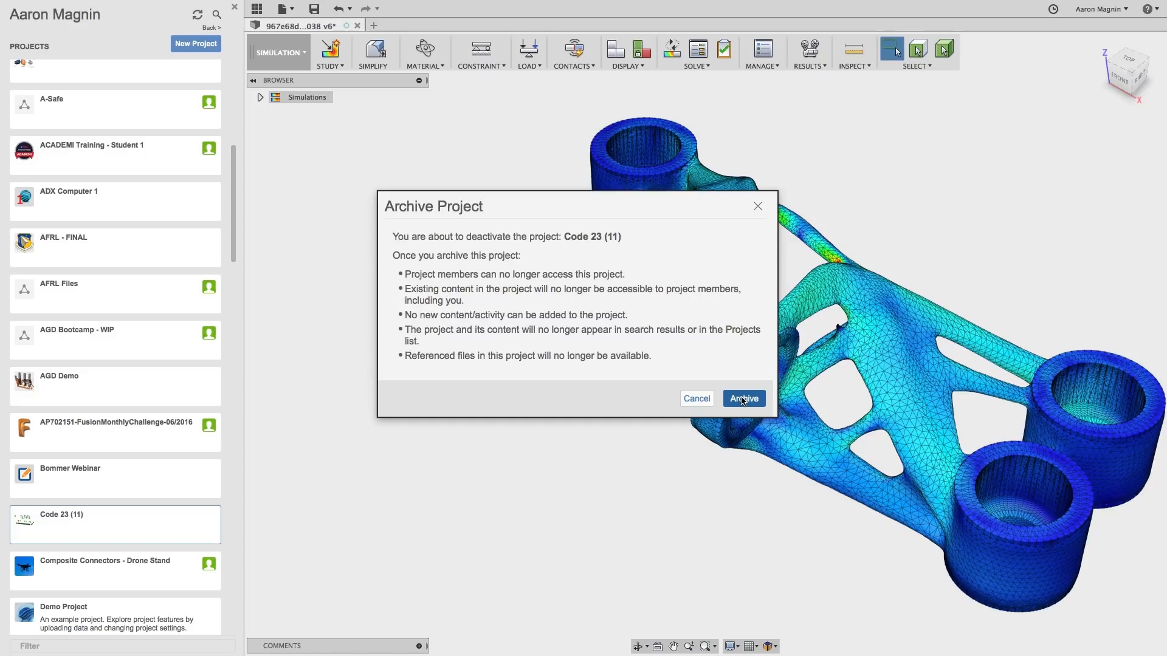
{"action": "left_click", "coordinate": [742, 398]}
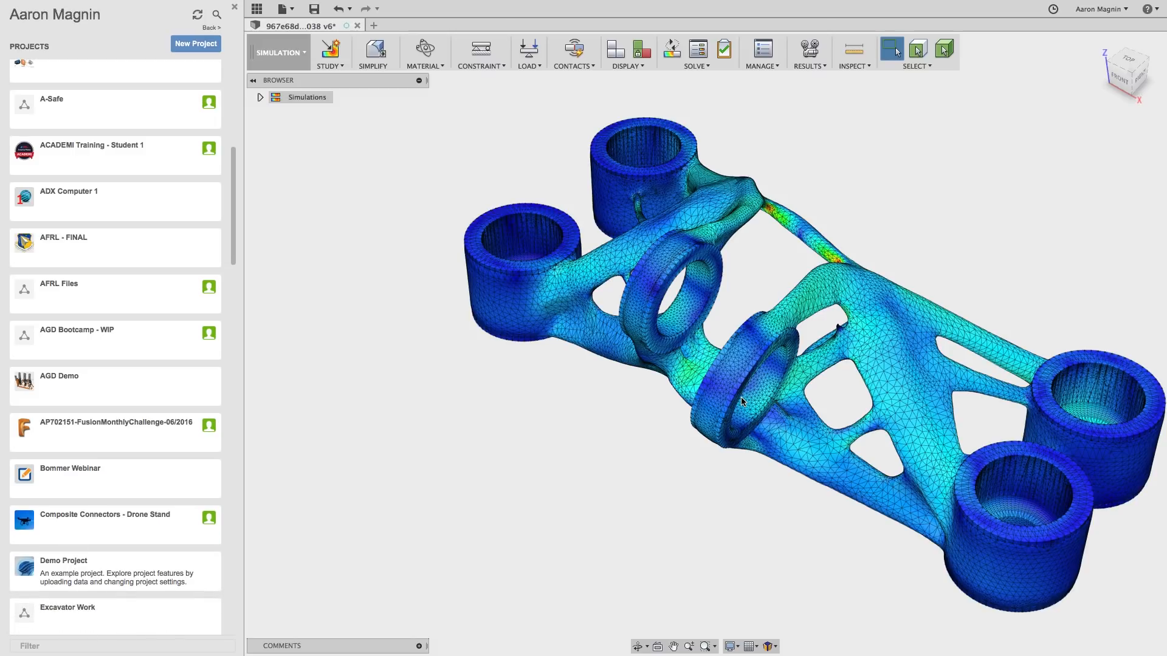
{"action": "mouse_move", "coordinate": [145, 527]}
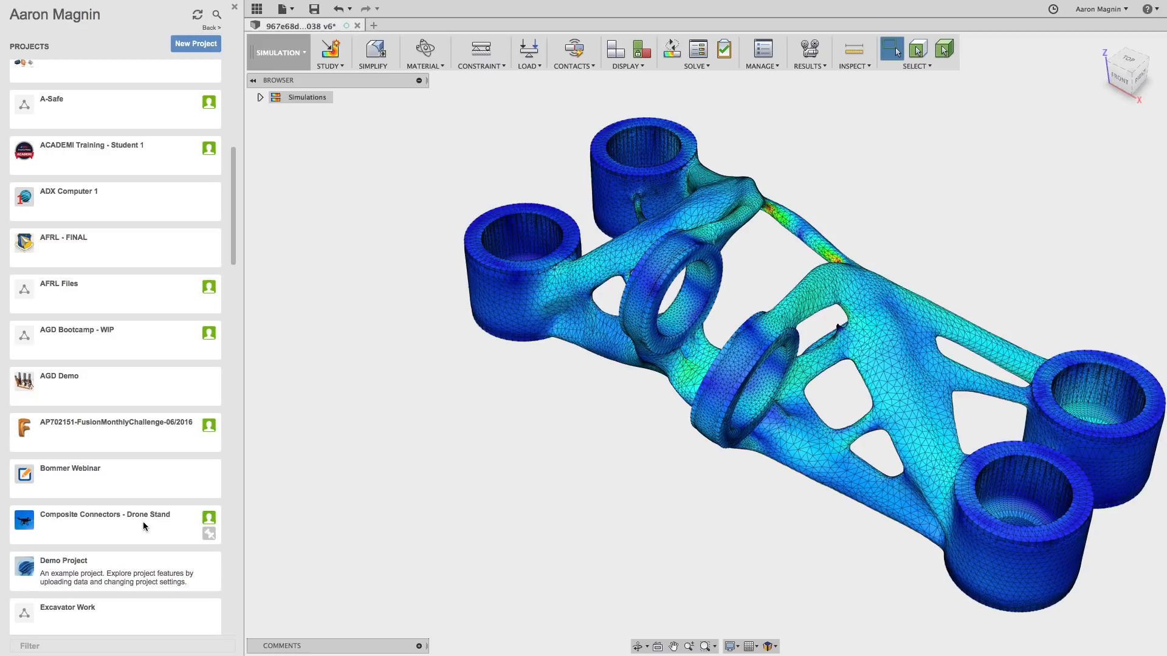
Bring up the context menu for Composite Connectors - Drone Stand and choose its Leave option.
{"action": "right_click", "coordinate": [112, 521]}
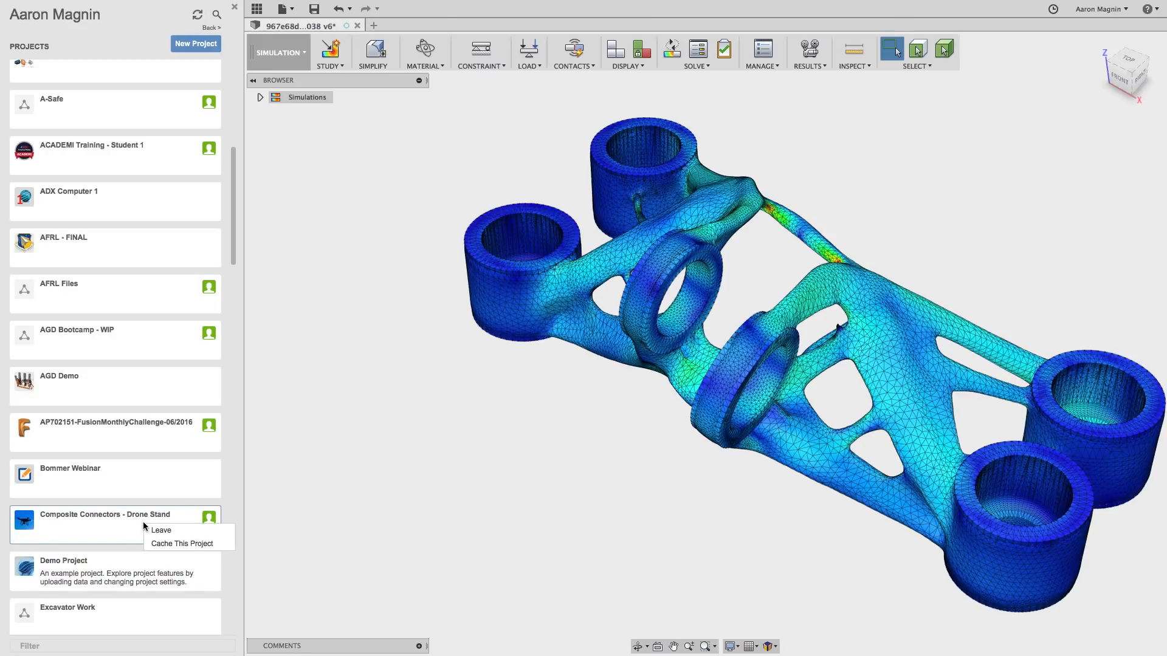
{"action": "mouse_move", "coordinate": [160, 530]}
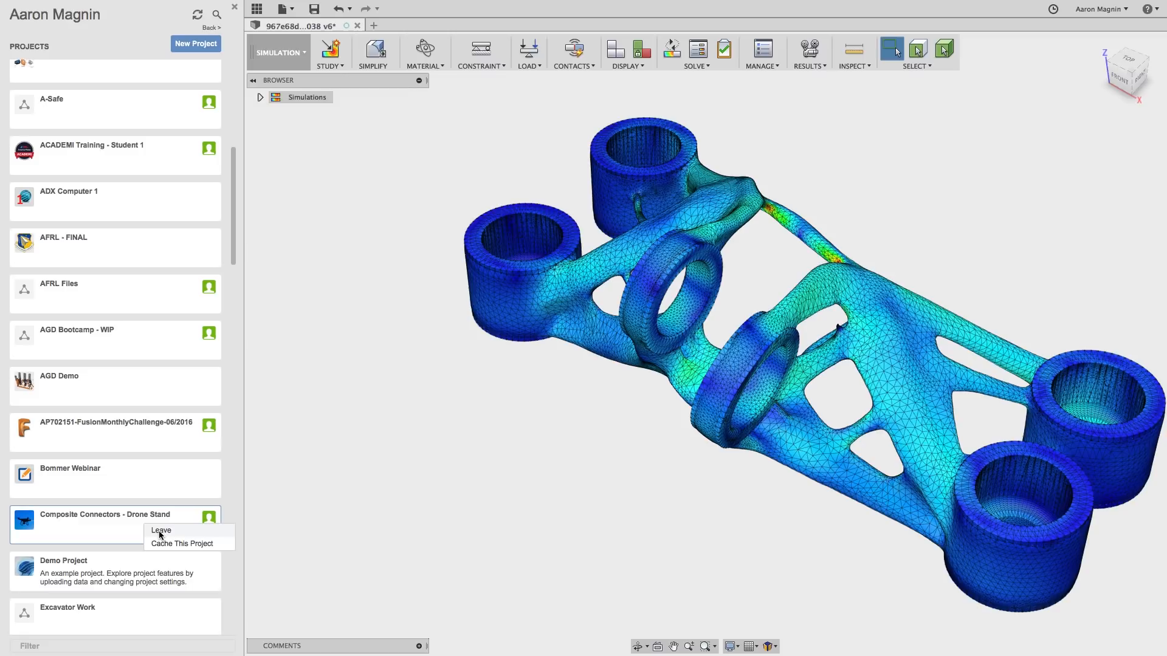
{"action": "mouse_move", "coordinate": [219, 524]}
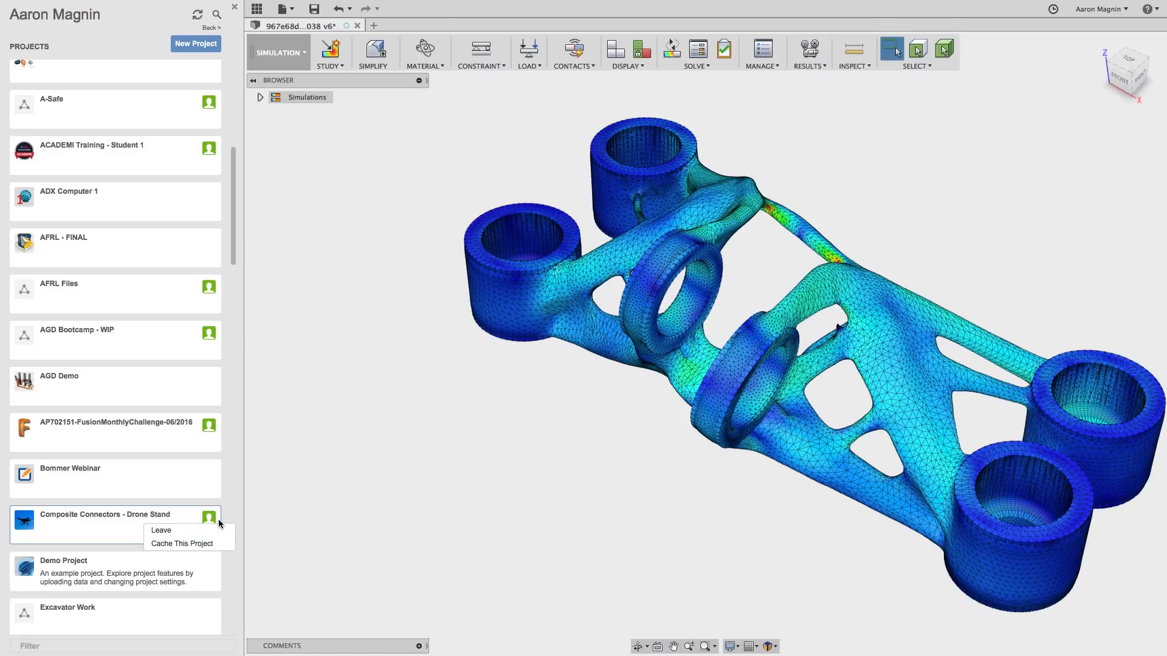
{"action": "left_click", "coordinate": [268, 518]}
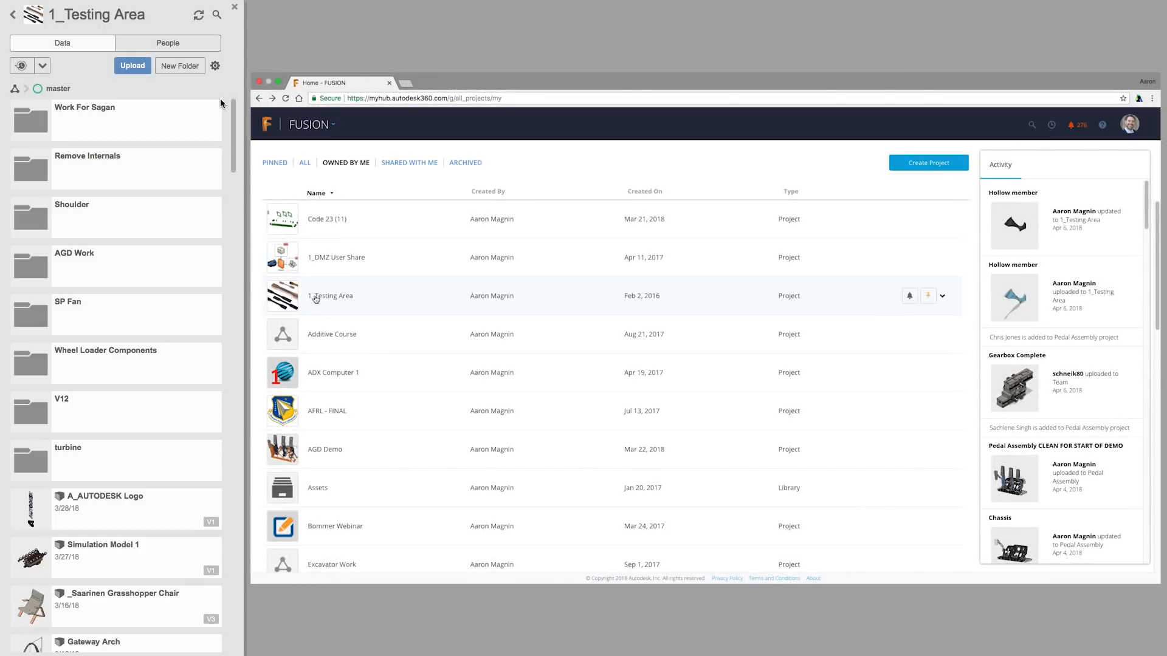
Open 1_Testing Area in Fusion Team and view its People list of three members.
{"action": "left_click", "coordinate": [330, 295]}
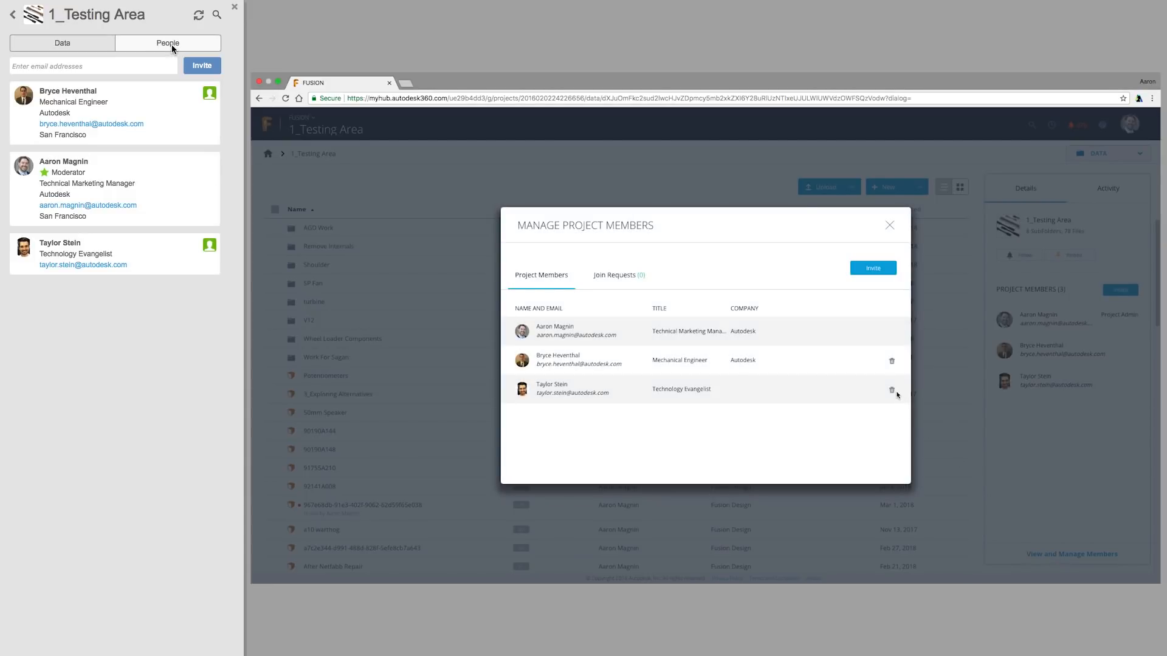
{"action": "left_click", "coordinate": [891, 389]}
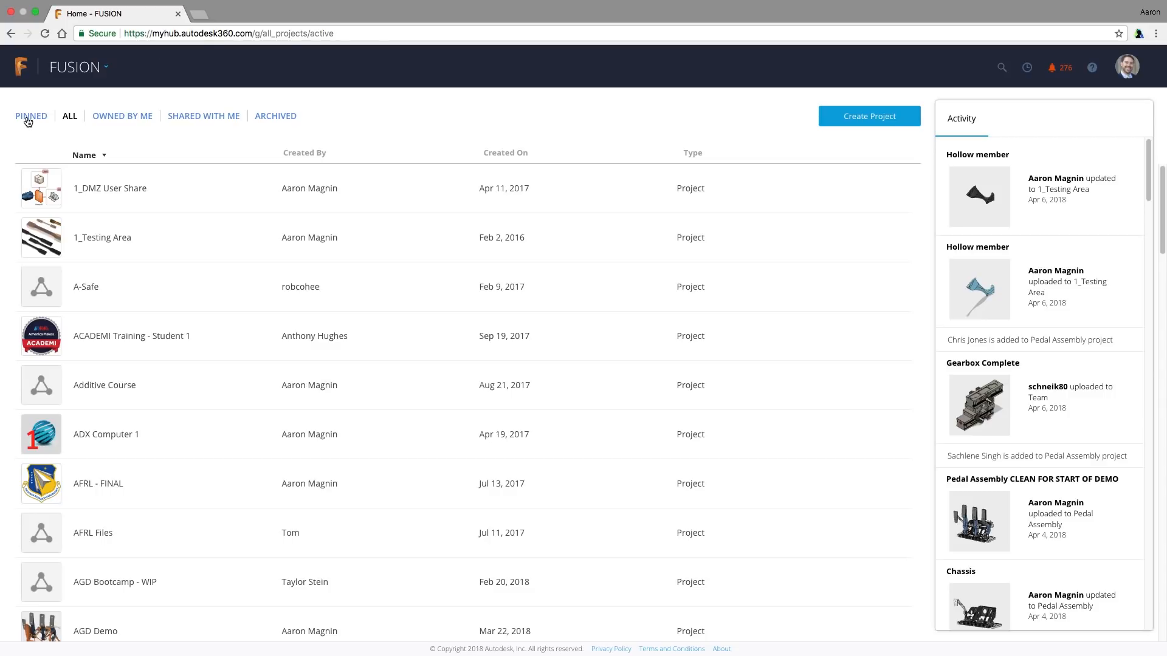
Filter through Owned By Me, Shared With Me, then Archived, and search for Code 23.
{"action": "left_click", "coordinate": [123, 115]}
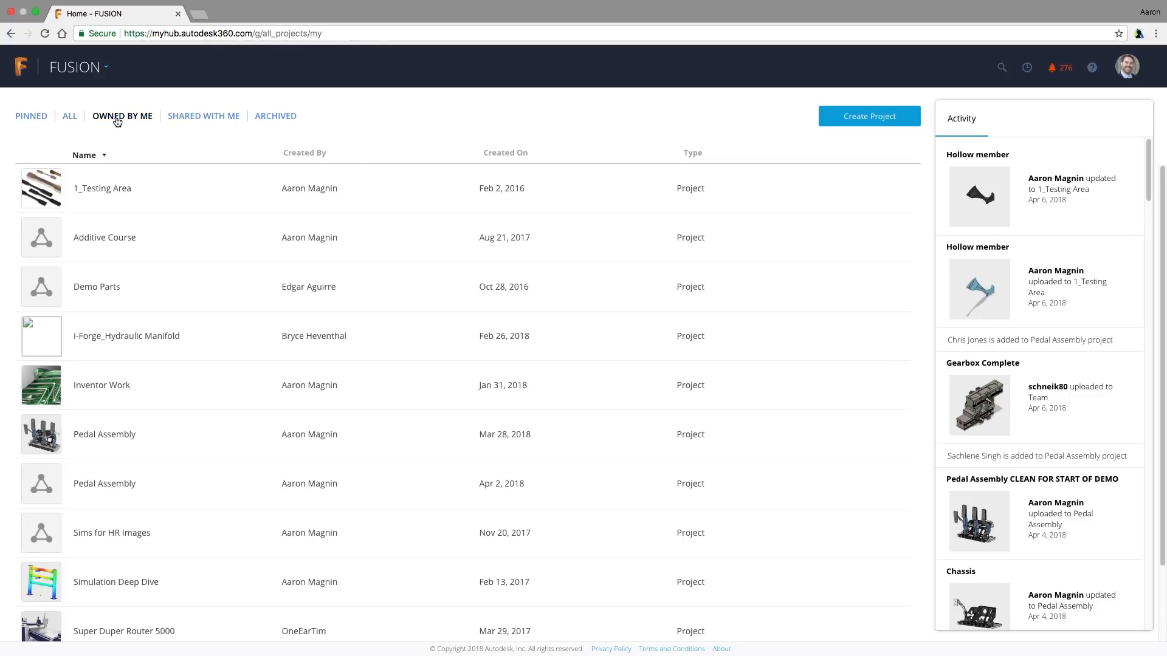
{"action": "left_click", "coordinate": [203, 115]}
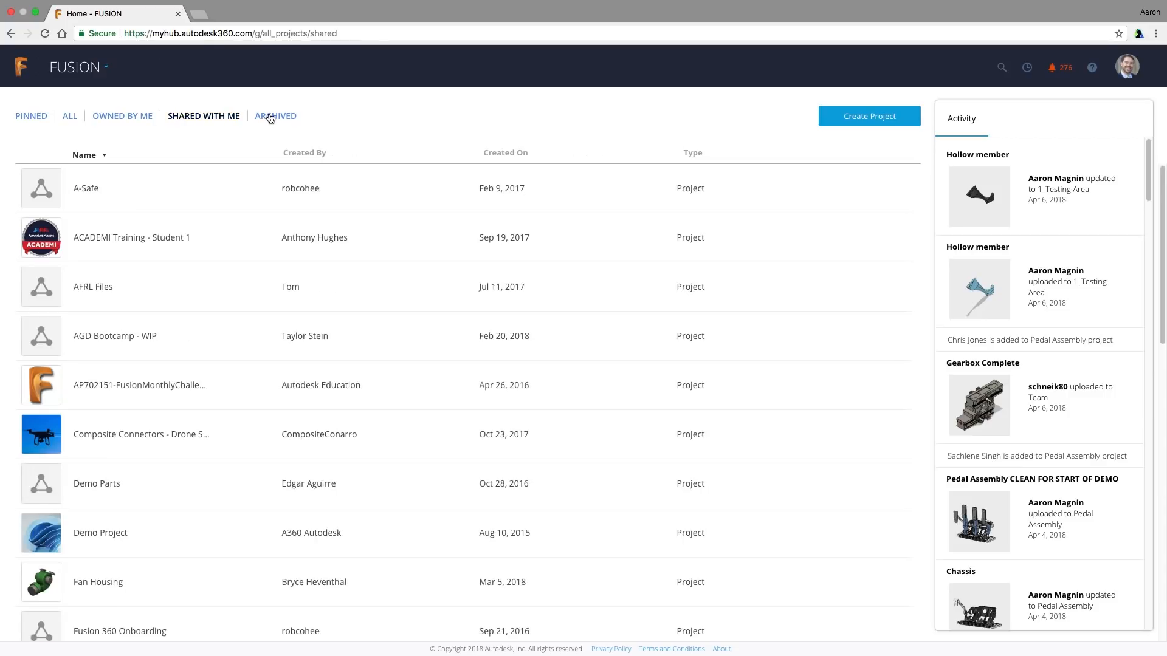
{"action": "left_click", "coordinate": [275, 116]}
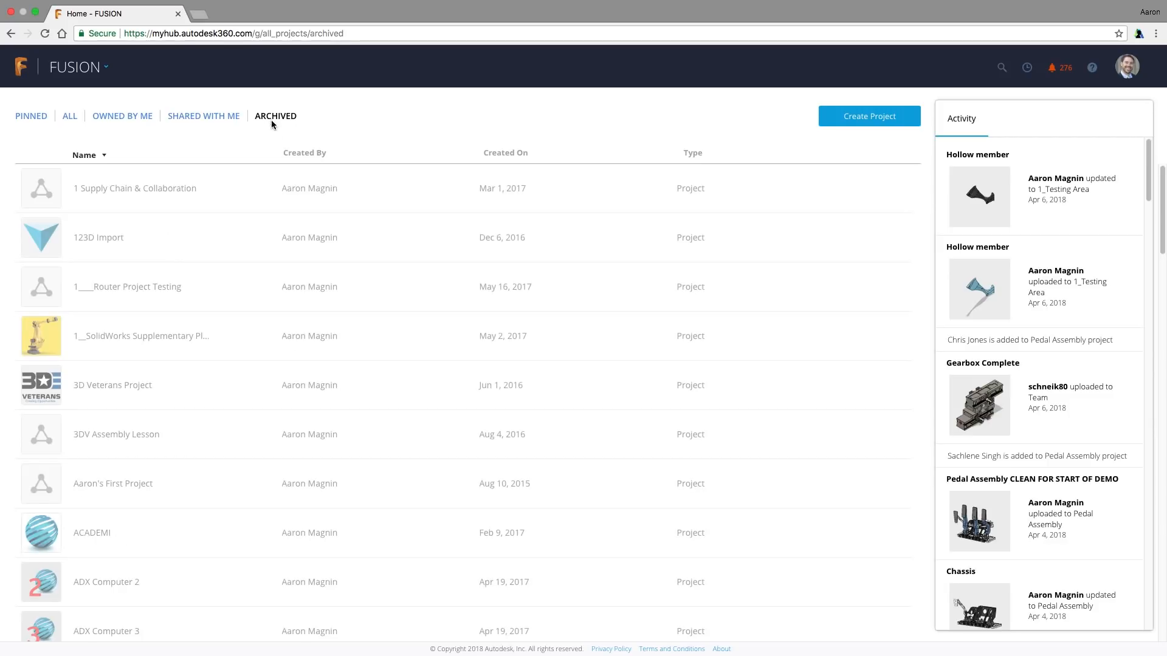
{"action": "mouse_move", "coordinate": [358, 336]}
{"action": "type", "text": "cod"}
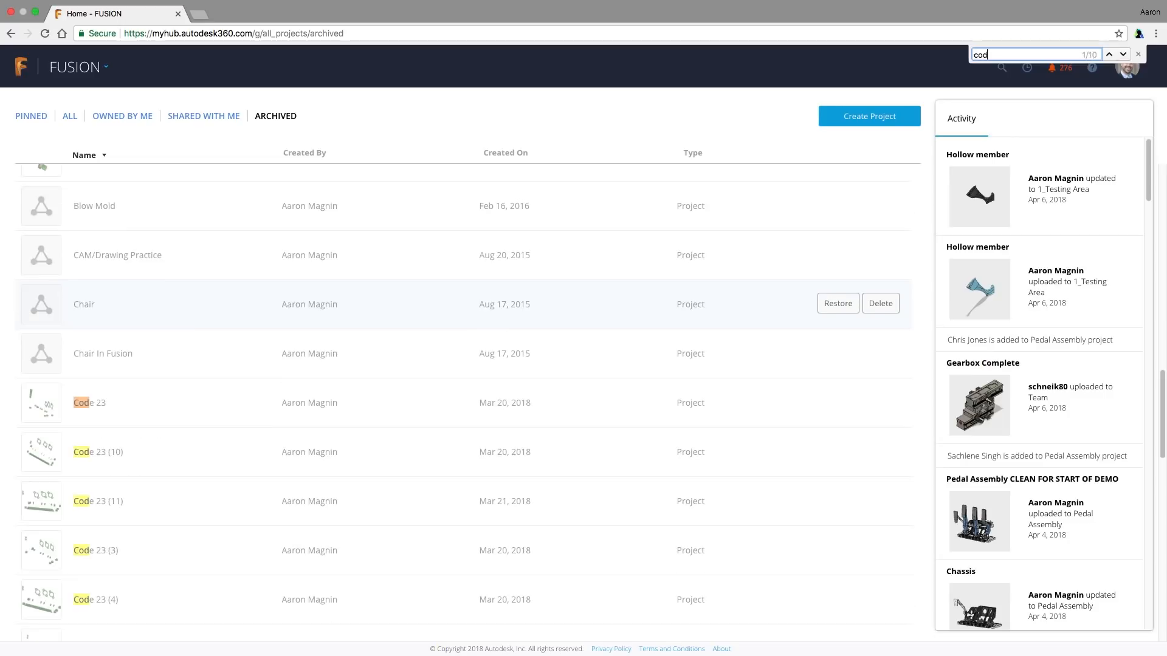
{"action": "type", "text": "e"}
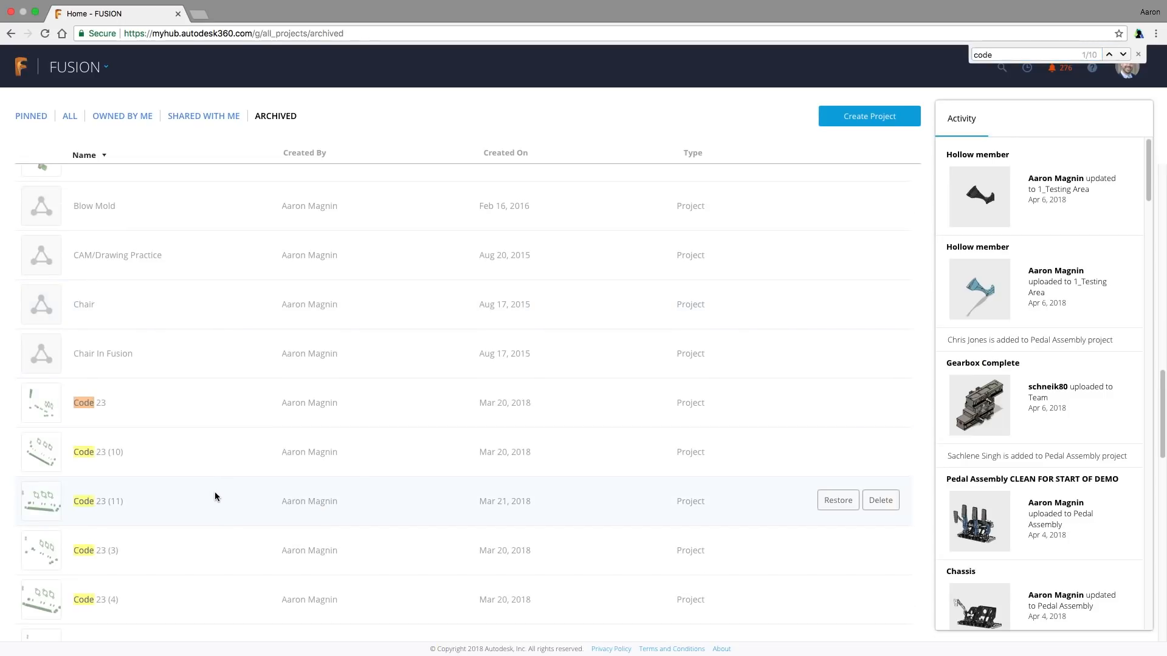
{"action": "mouse_move", "coordinate": [837, 500]}
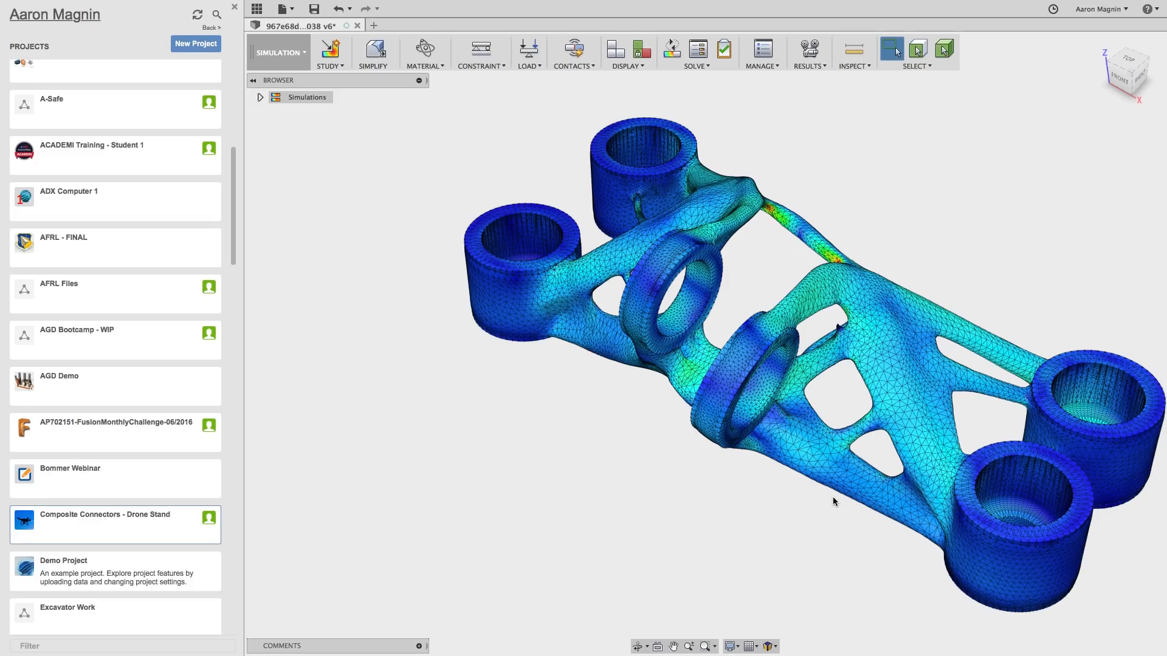
{"action": "mouse_move", "coordinate": [335, 163]}
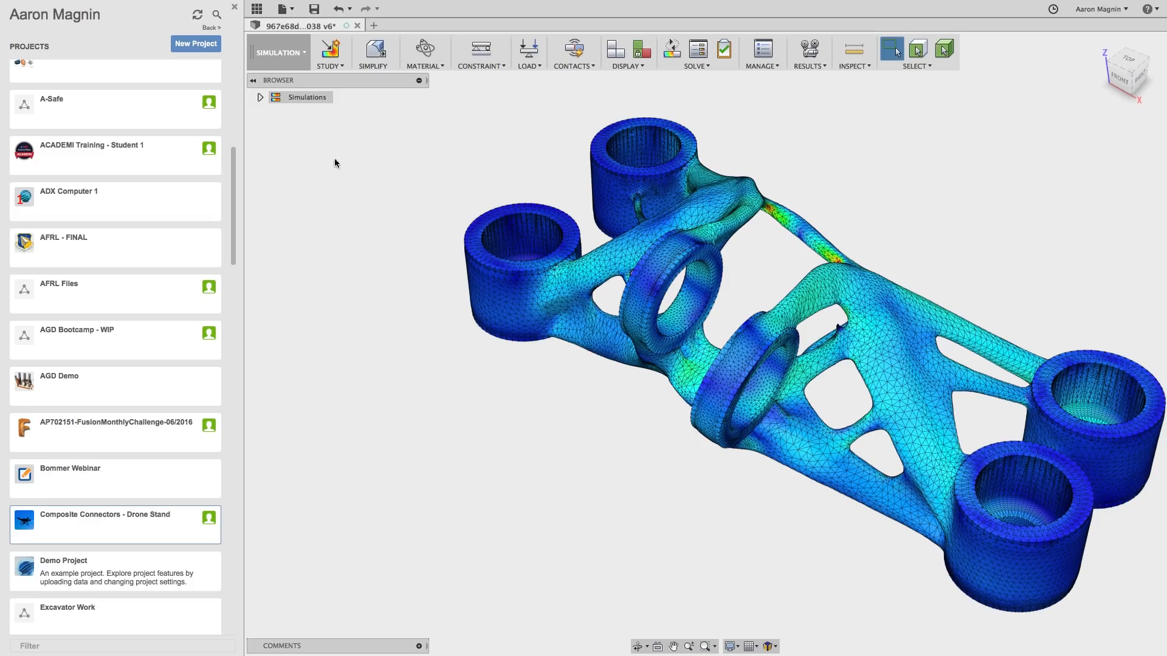
{"action": "mouse_move", "coordinate": [197, 14]}
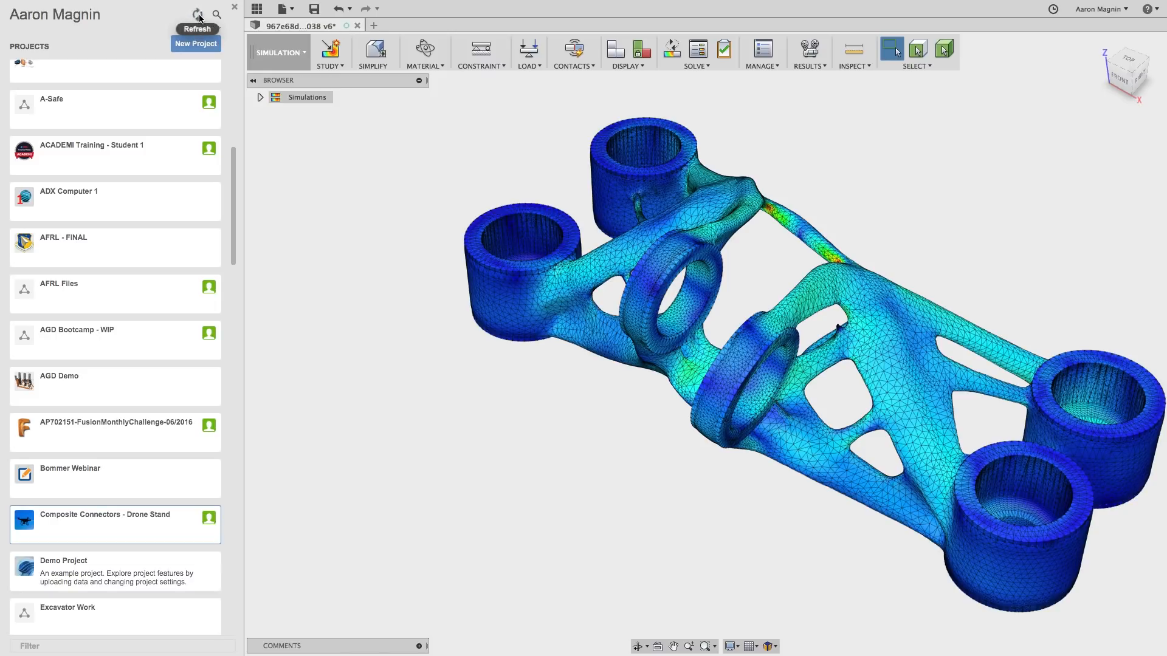
Refresh the Data Panel so Code 23 (11) reappears, then close the panel.
{"action": "left_click", "coordinate": [197, 14]}
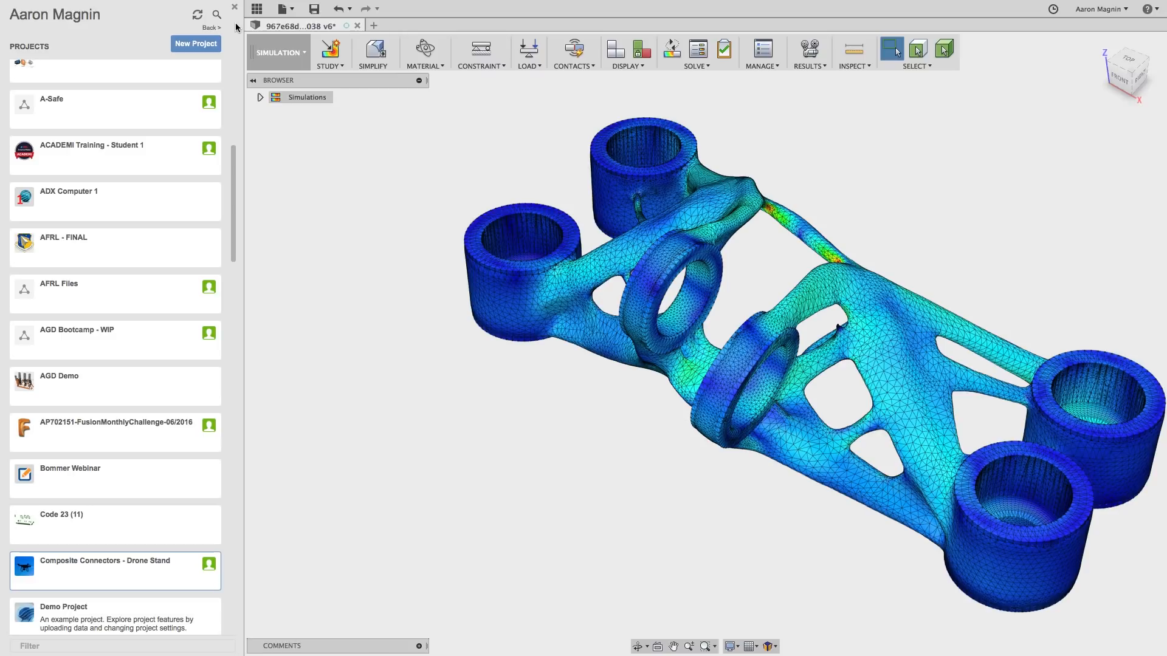
{"action": "left_click", "coordinate": [235, 6]}
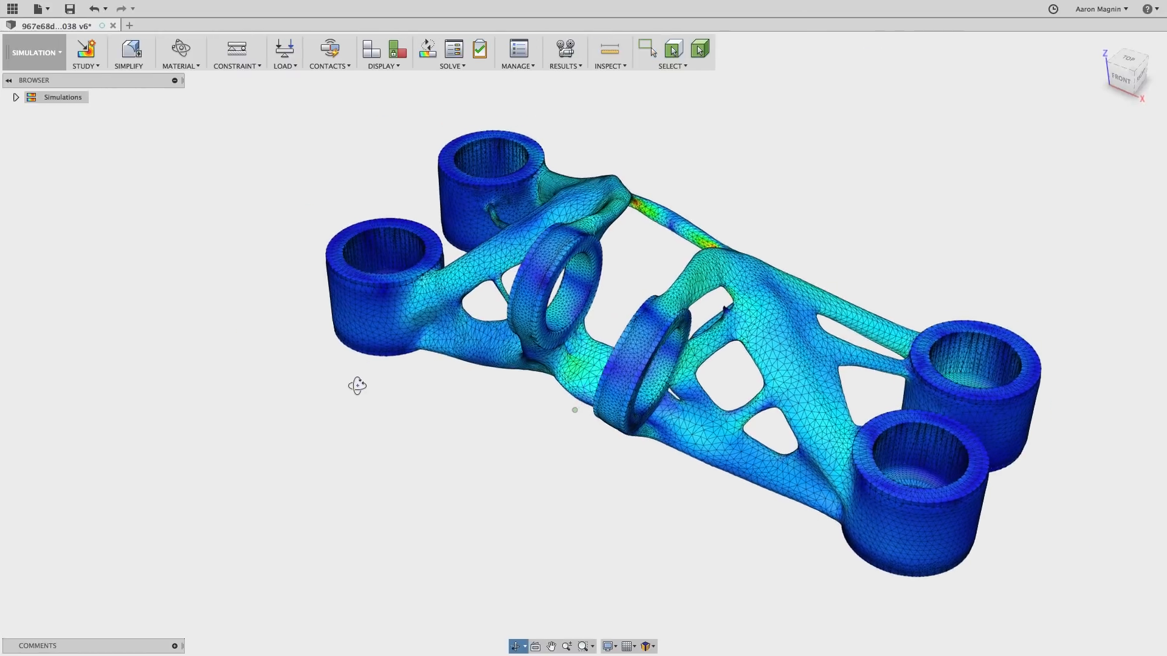